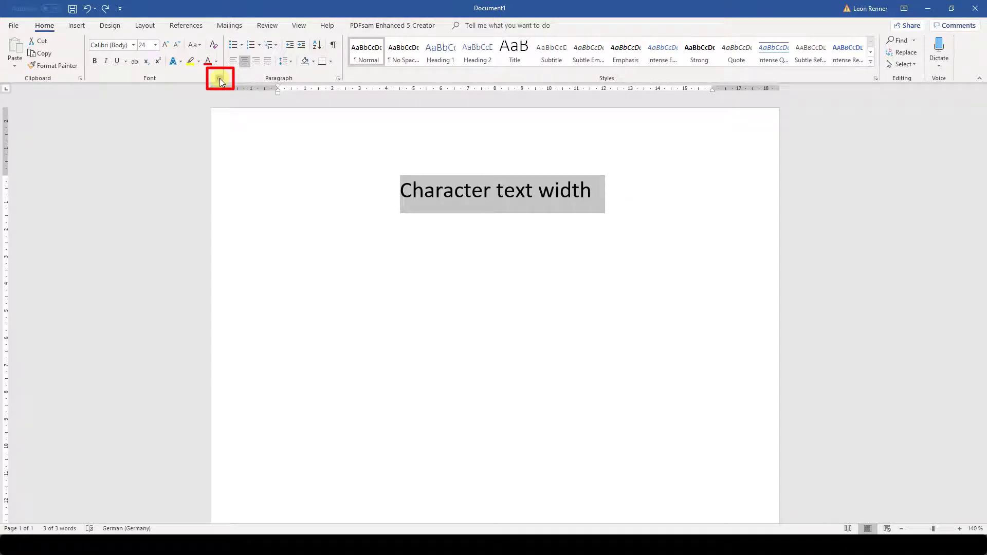
# - Open the Font dialog's Advanced character spacing settings for 'Character text width'
pyautogui.click(220, 79)
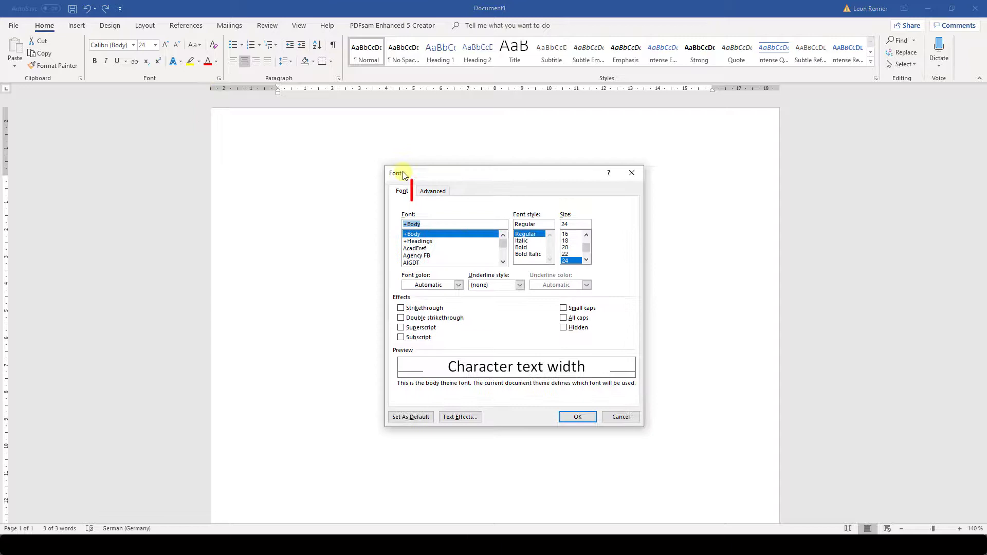
pyautogui.click(433, 190)
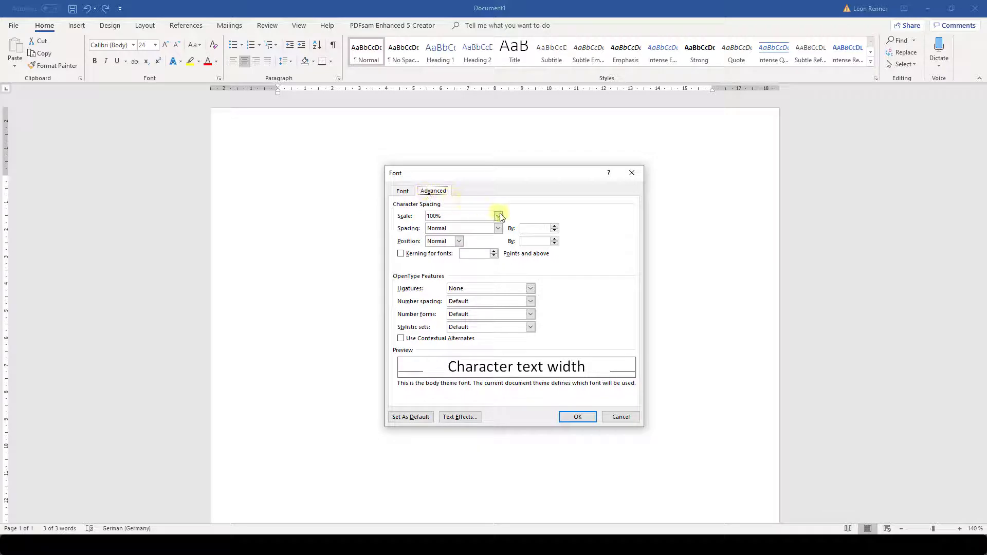
pyautogui.click(498, 216)
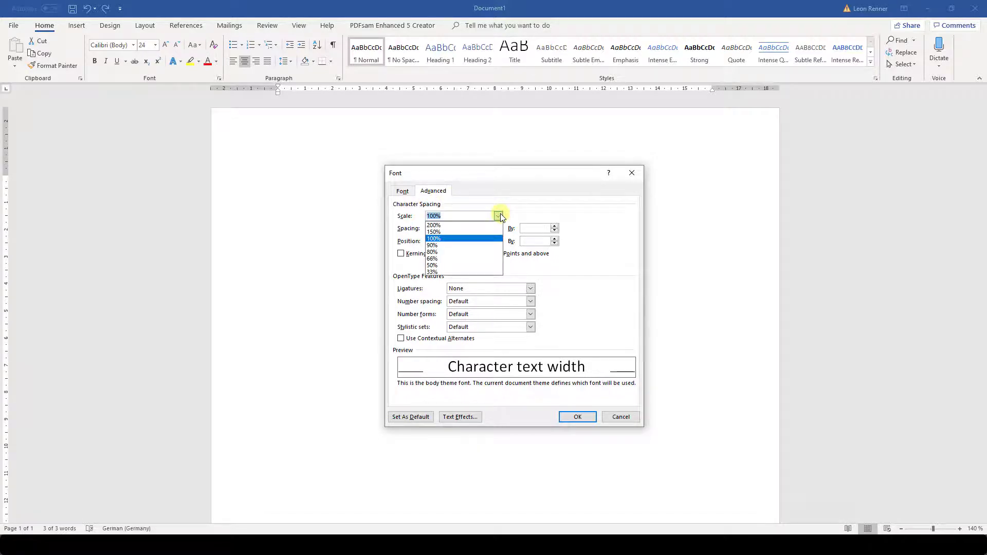
pyautogui.click(433, 224)
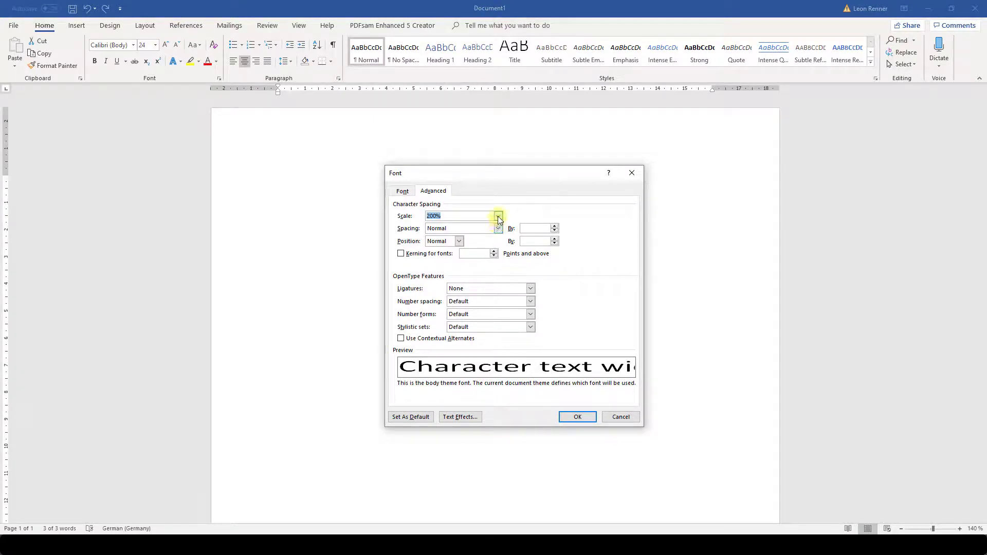
pyautogui.click(499, 216)
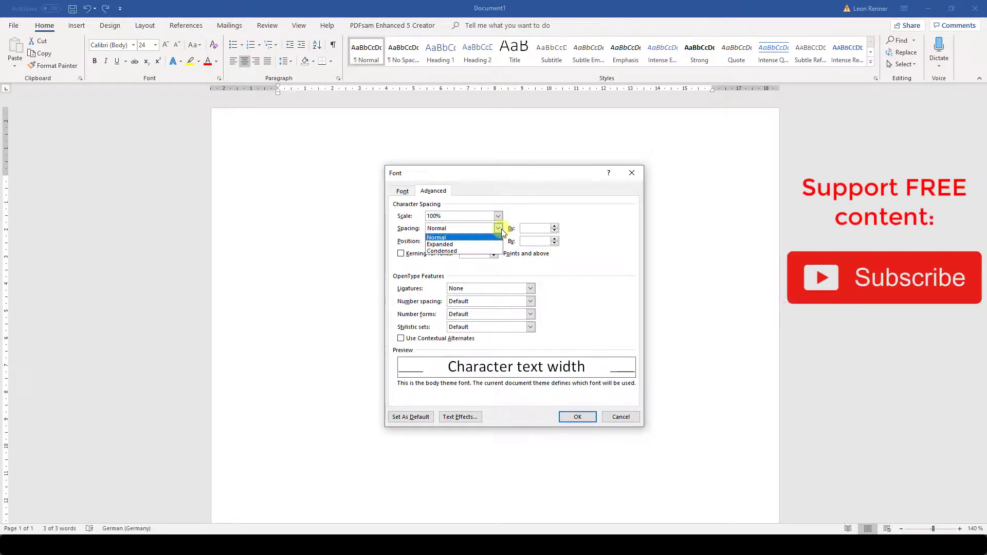
# - Apply Expanded character spacing of 6.7 pt to the 'Character text width' heading
pyautogui.click(440, 244)
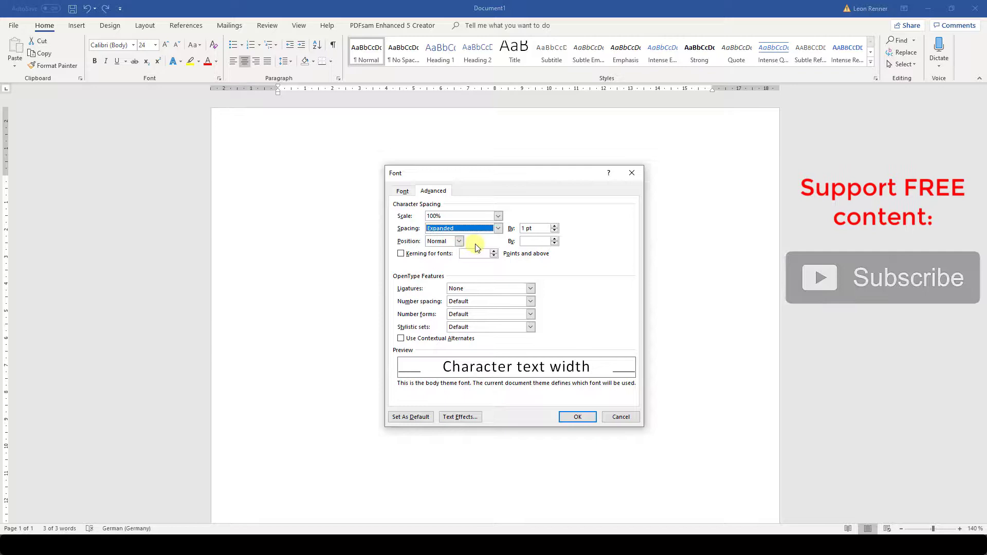
pyautogui.click(556, 225)
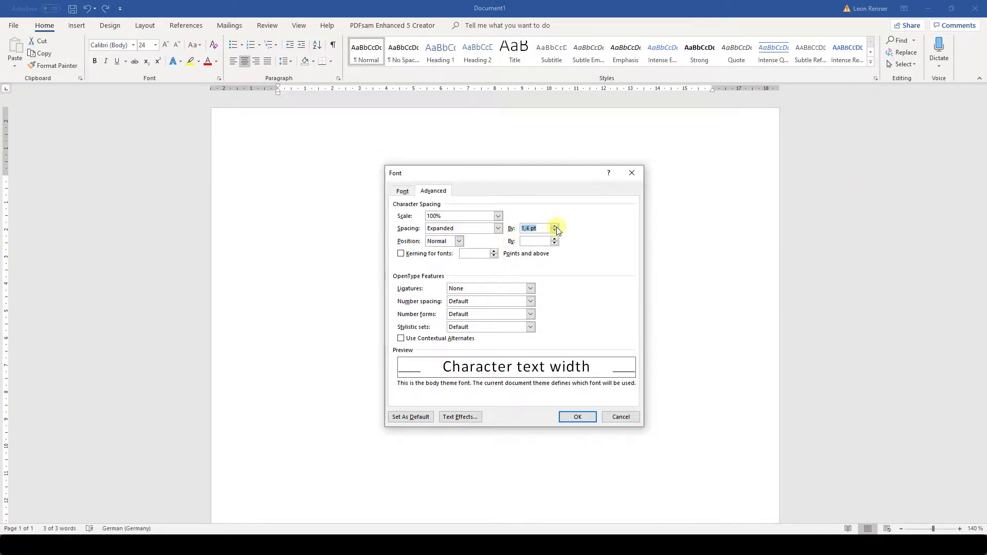
pyautogui.click(555, 226)
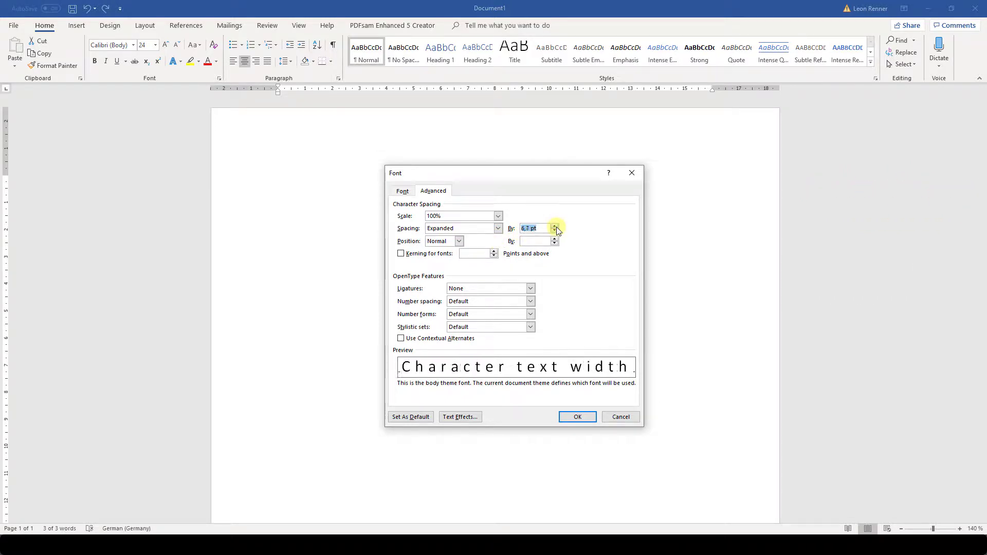
pyautogui.moveTo(555, 172)
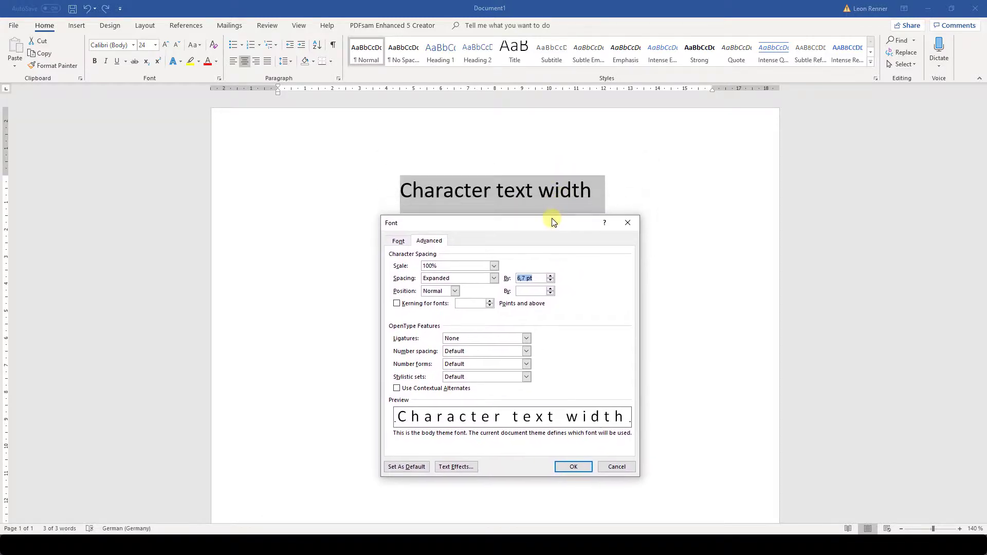
pyautogui.moveTo(572, 466)
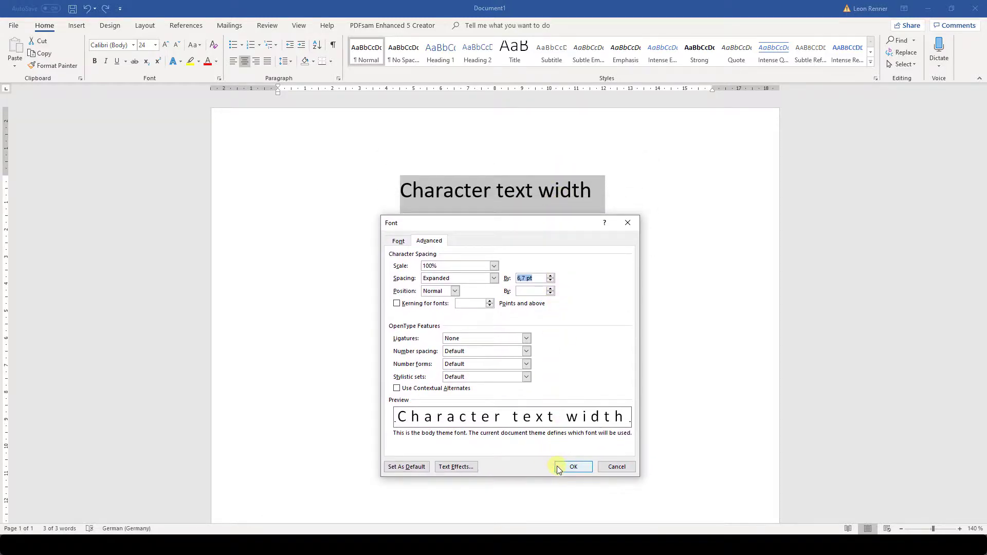
pyautogui.click(572, 466)
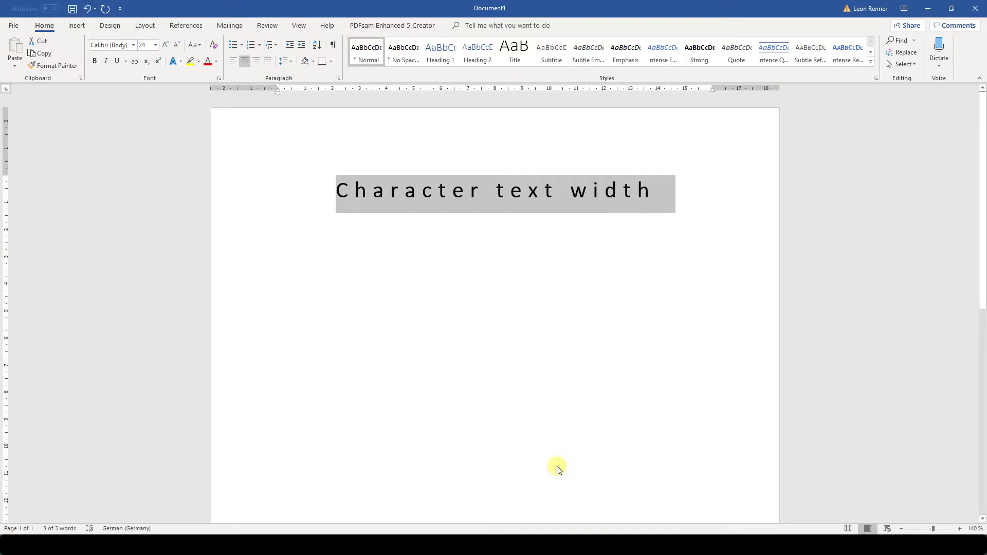
pyautogui.click(664, 190)
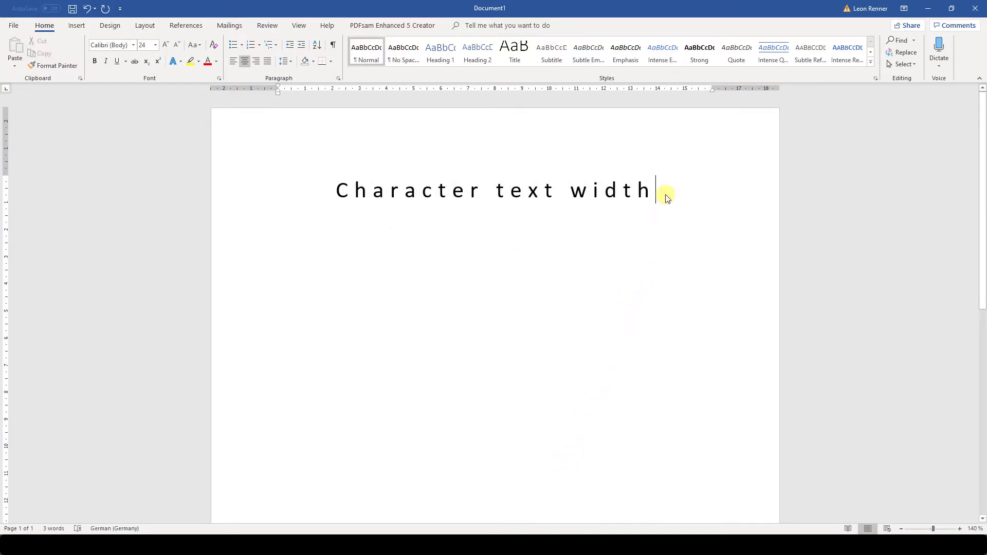